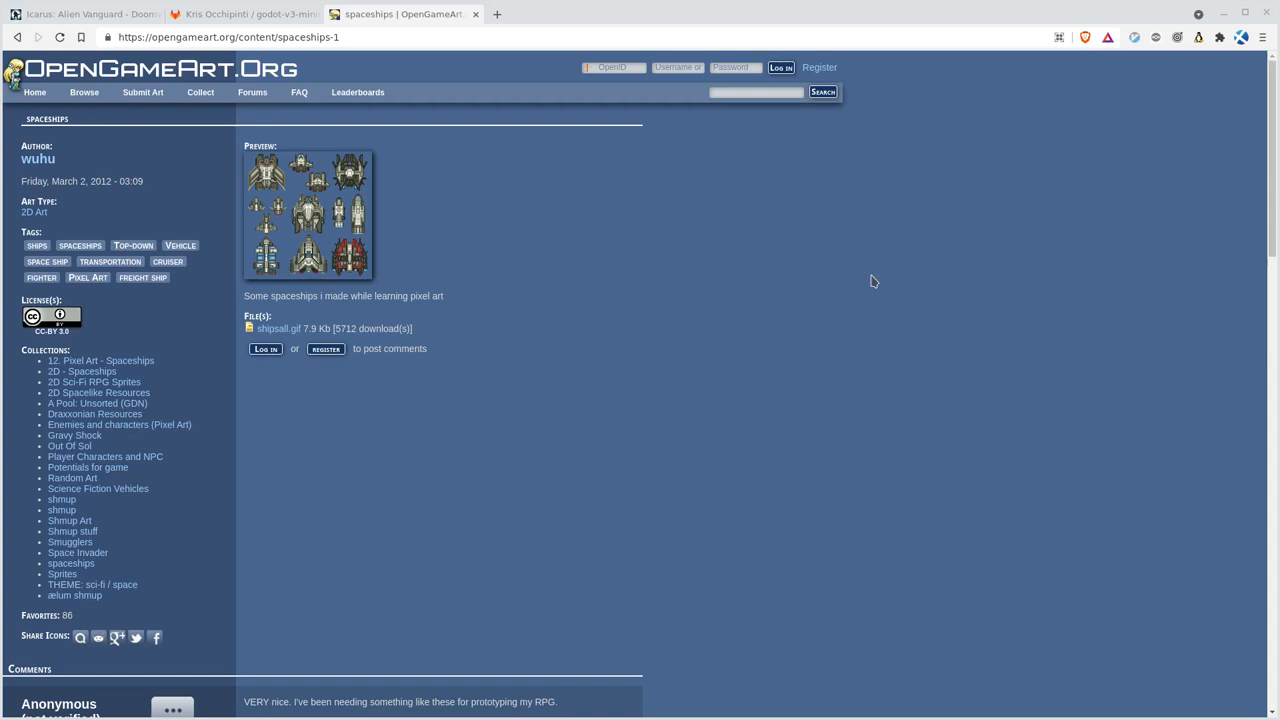
{"action": "mouse_move", "coordinate": [285, 197]}
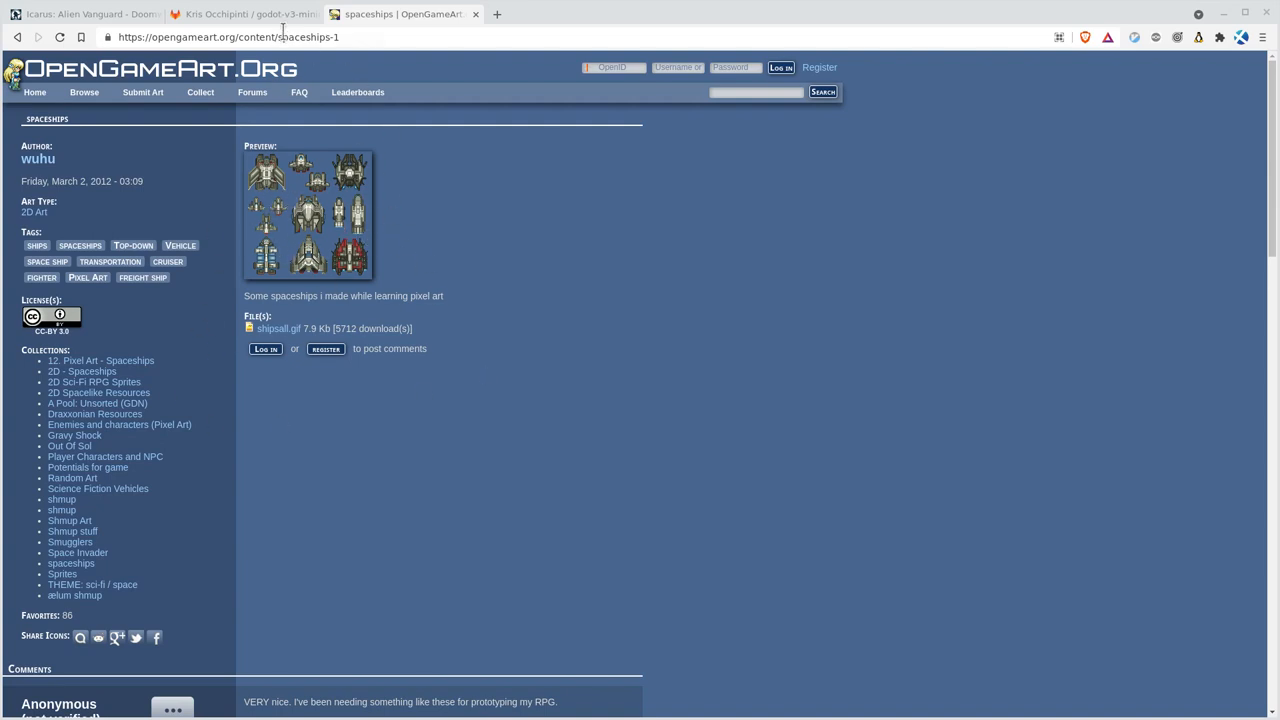
{"action": "mouse_move", "coordinate": [245, 14]}
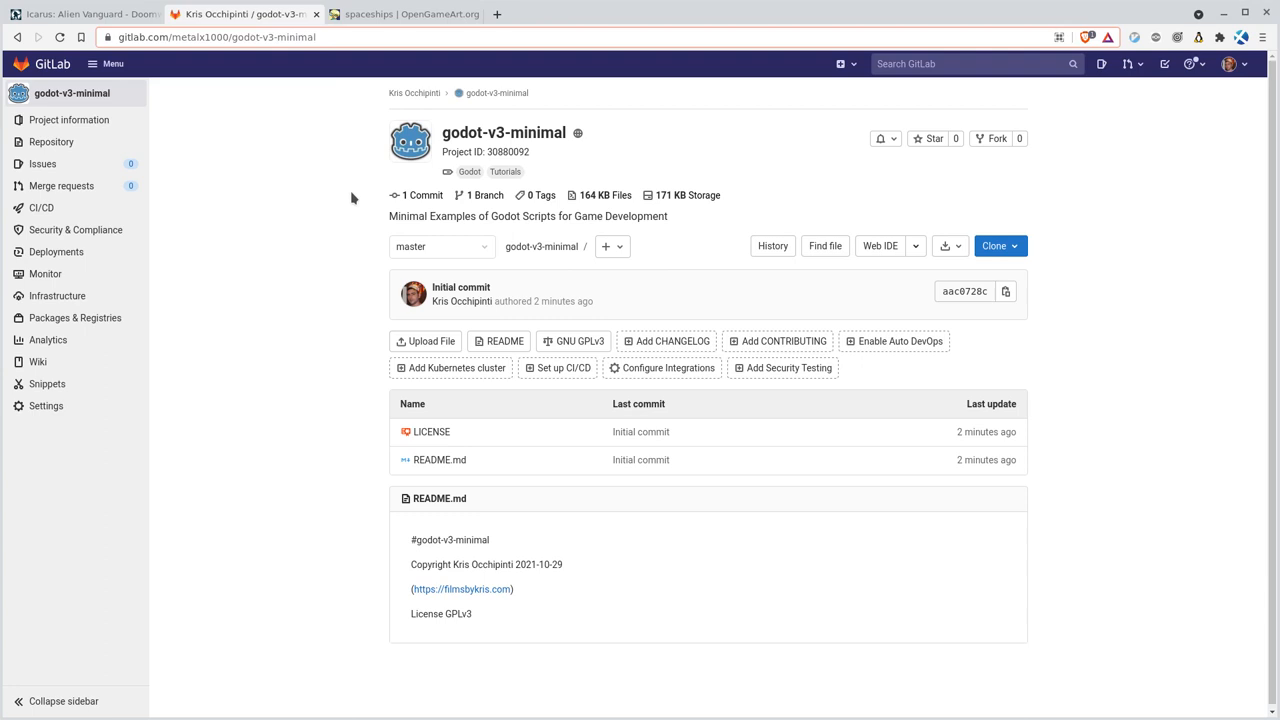
{"action": "mouse_move", "coordinate": [535, 504]}
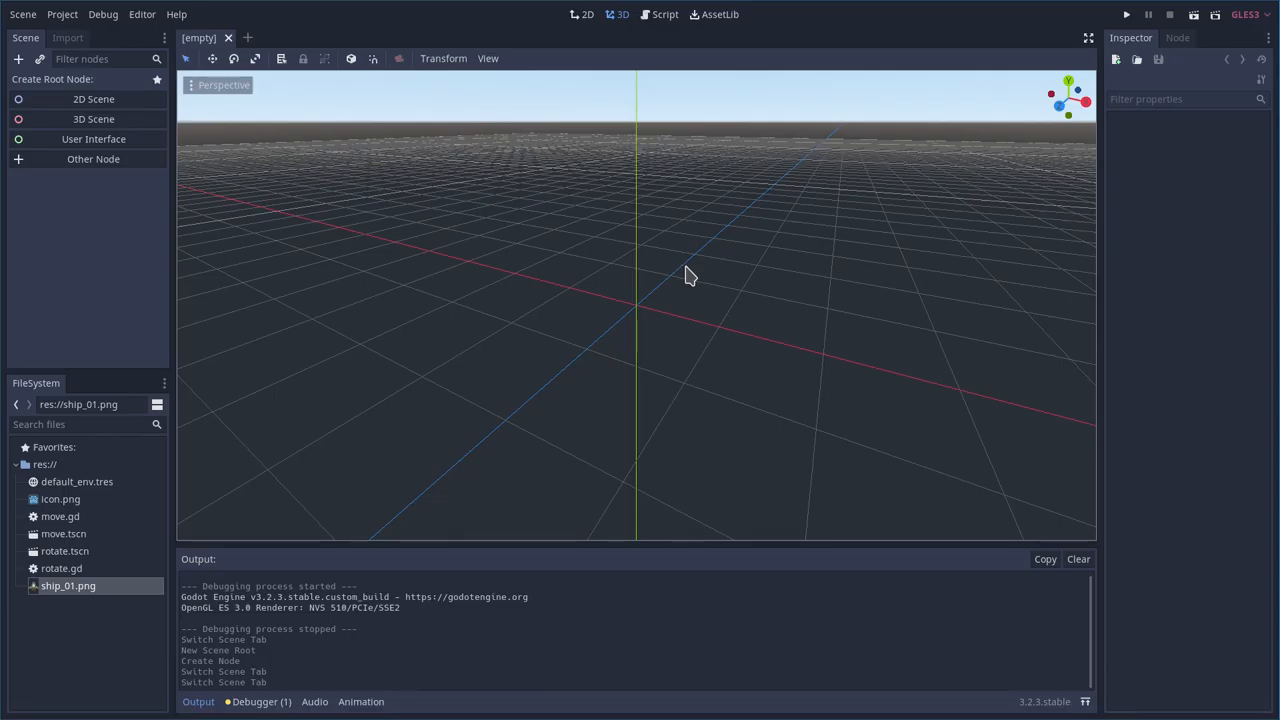
Create a new scene with a Node2D root using the 2D Scene option
{"action": "left_click", "coordinate": [93, 98]}
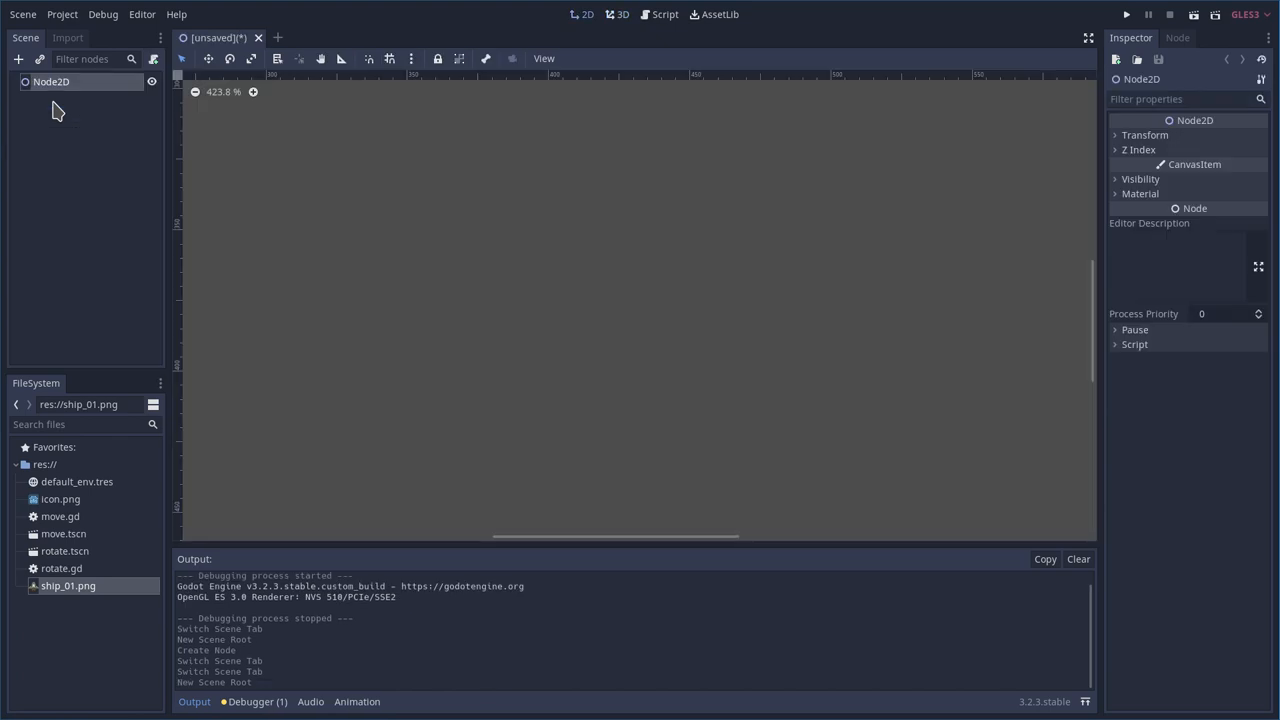
{"action": "mouse_move", "coordinate": [157, 178]}
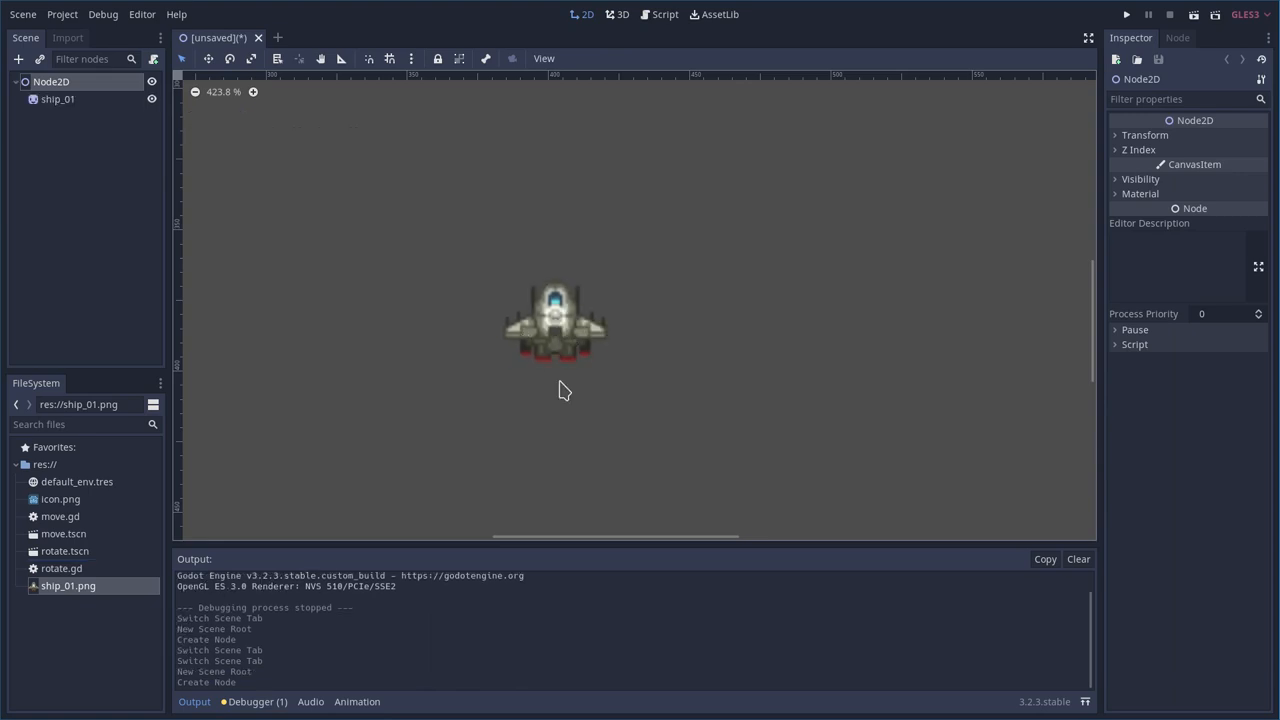
{"action": "mouse_move", "coordinate": [455, 430]}
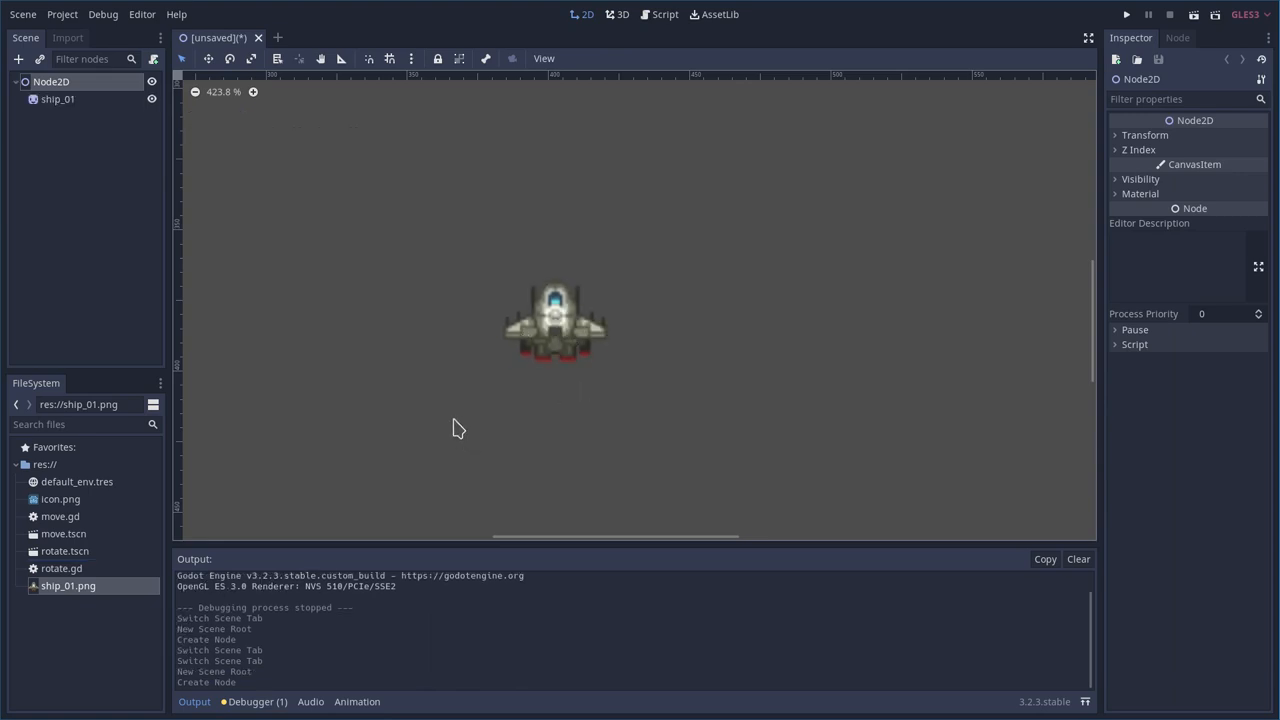
{"action": "mouse_move", "coordinate": [218, 291]}
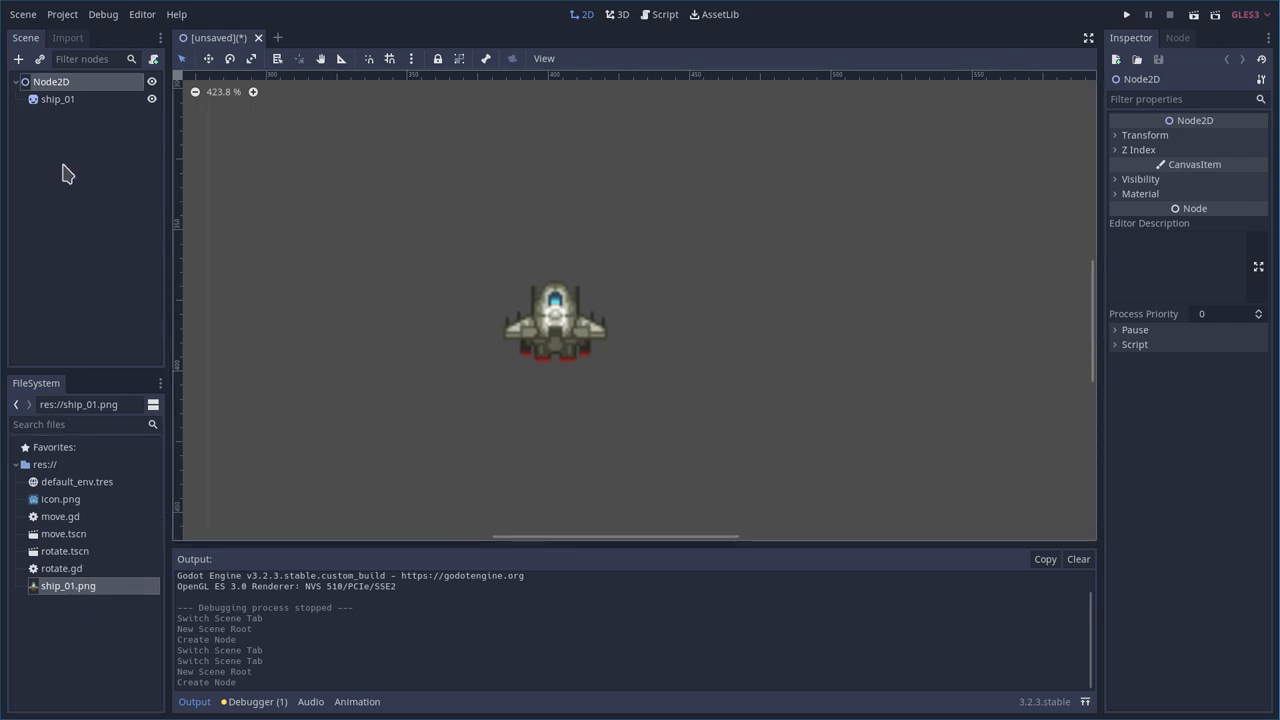
Switch ship_01.png's import settings to the 2D Pixel preset
{"action": "left_click", "coordinate": [67, 38]}
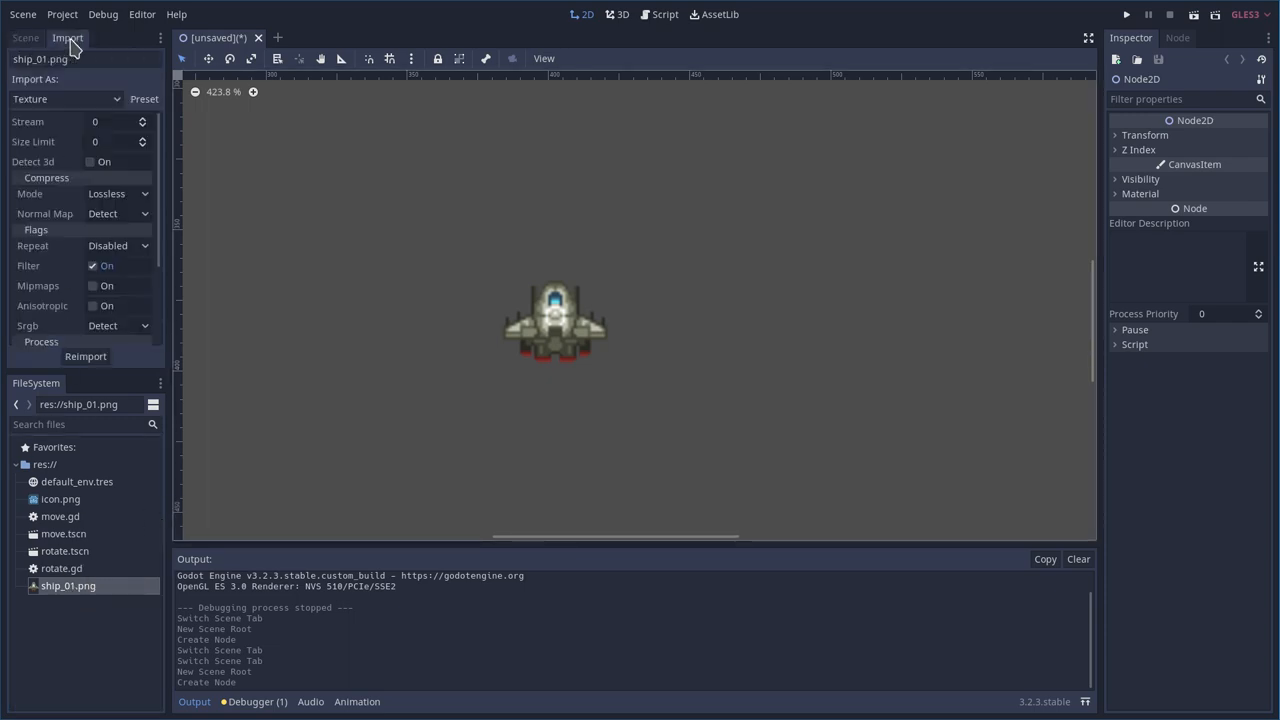
{"action": "left_click", "coordinate": [143, 99]}
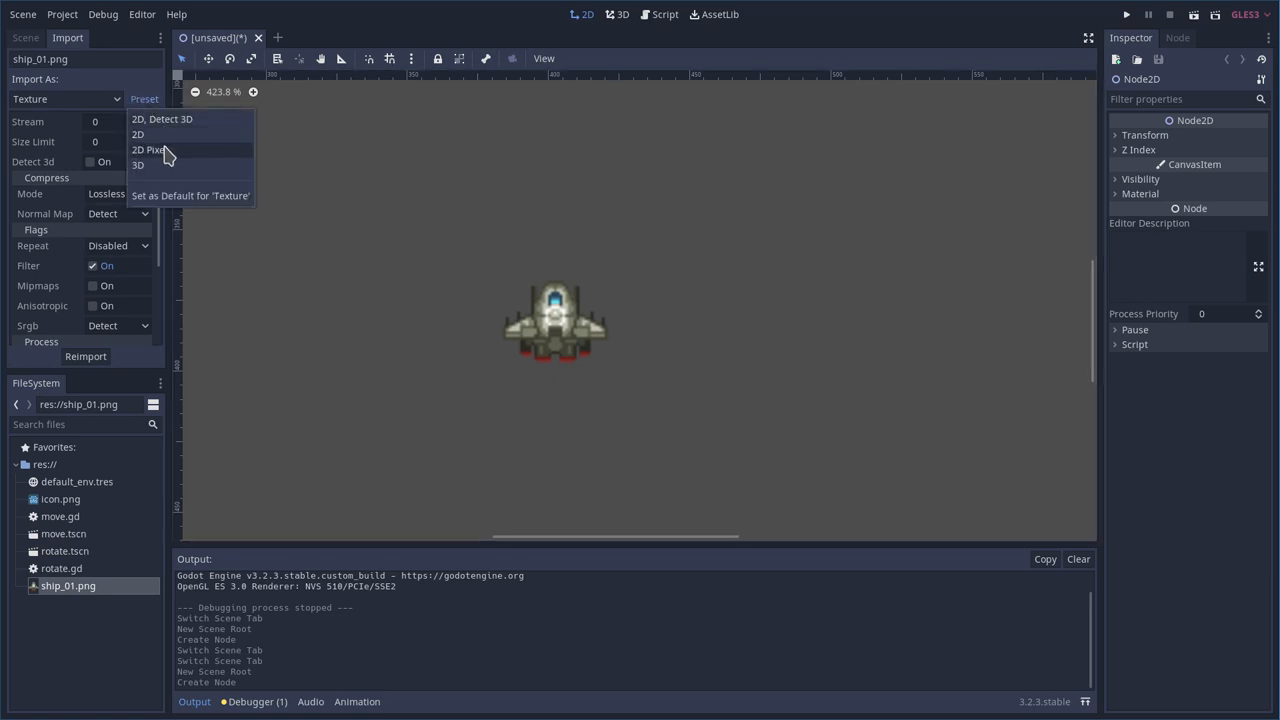
{"action": "left_click", "coordinate": [148, 149]}
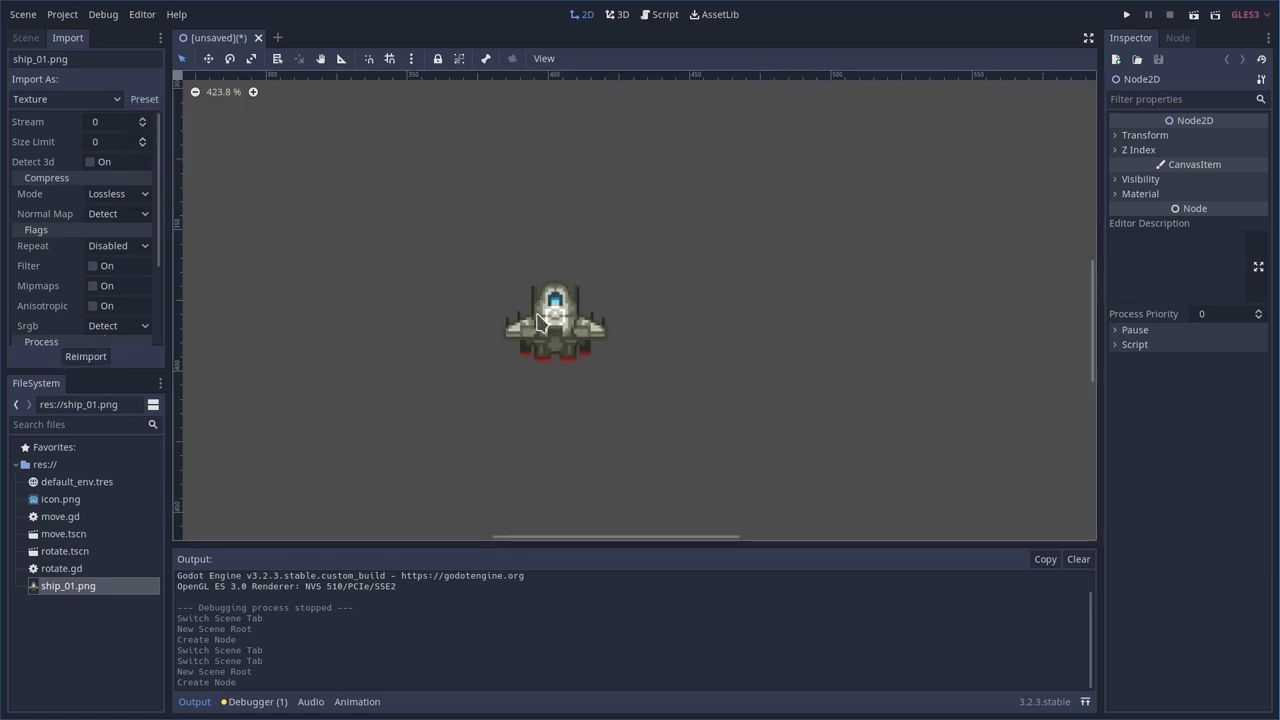
{"action": "mouse_move", "coordinate": [576, 508]}
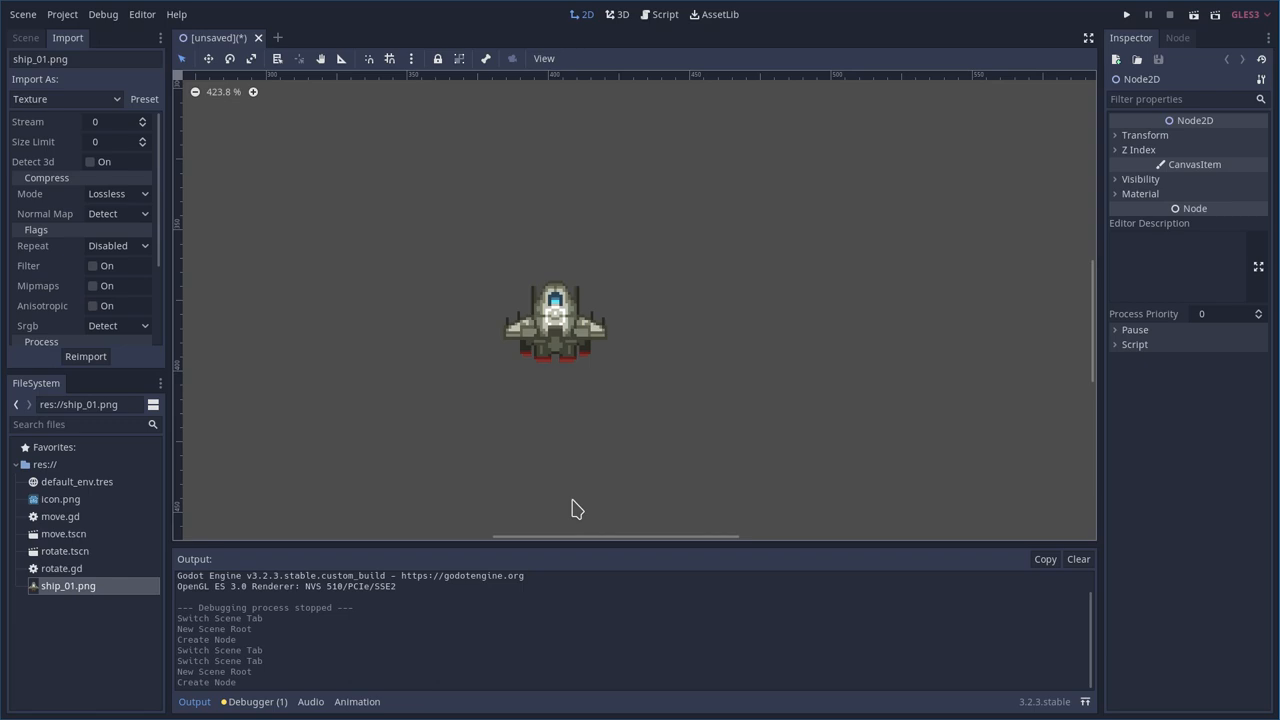
{"action": "mouse_move", "coordinate": [563, 392]}
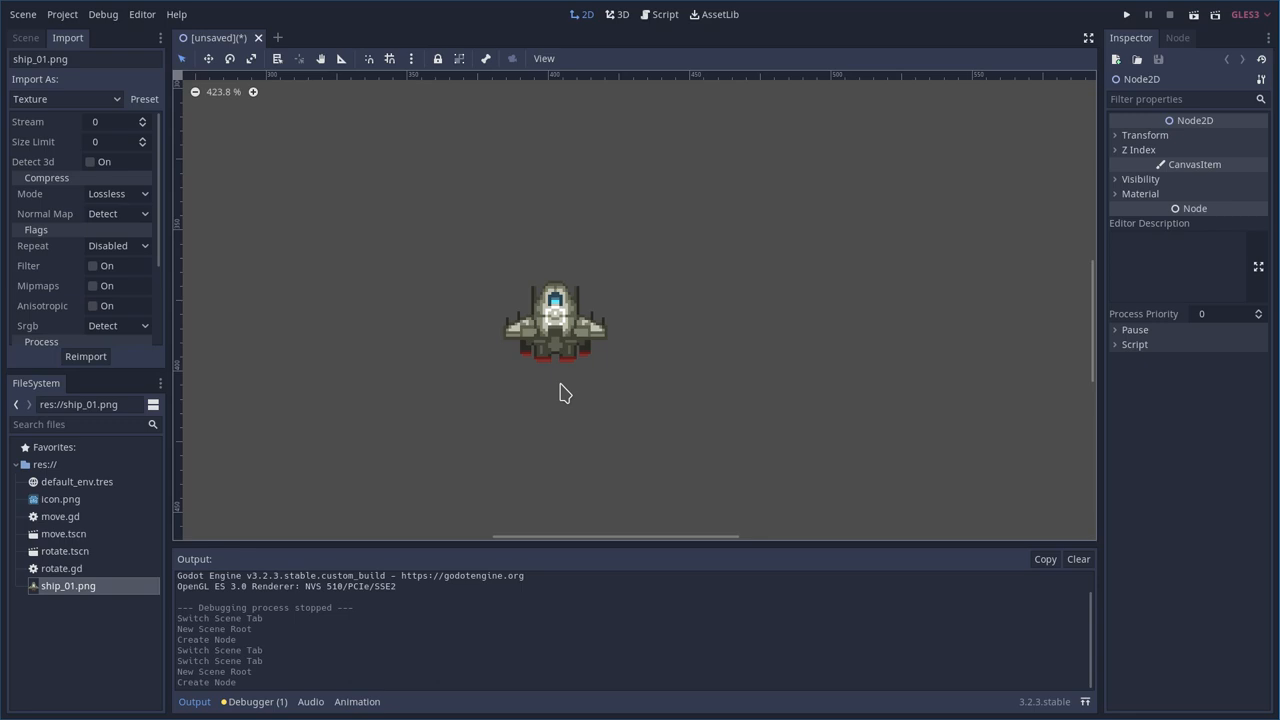
{"action": "mouse_move", "coordinate": [345, 270]}
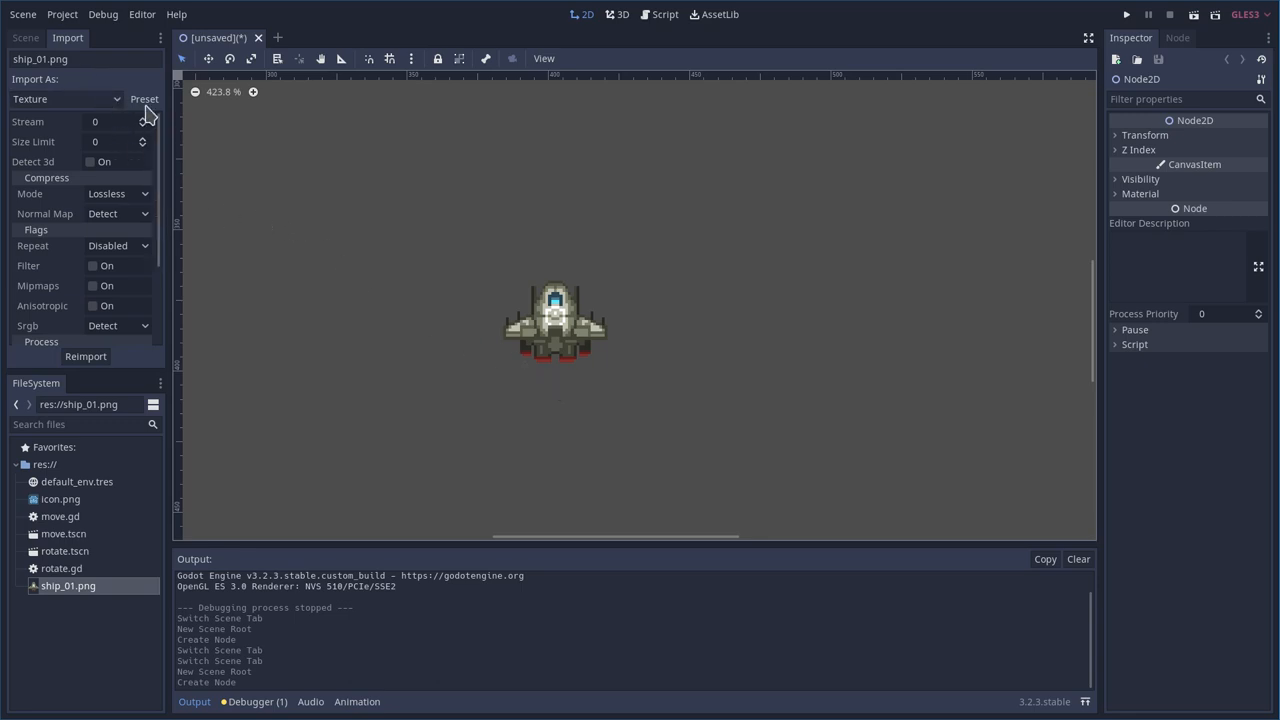
Recheck the scene tree and import settings, then drop another ship_01 sprite into the viewport
{"action": "left_click", "coordinate": [92, 265]}
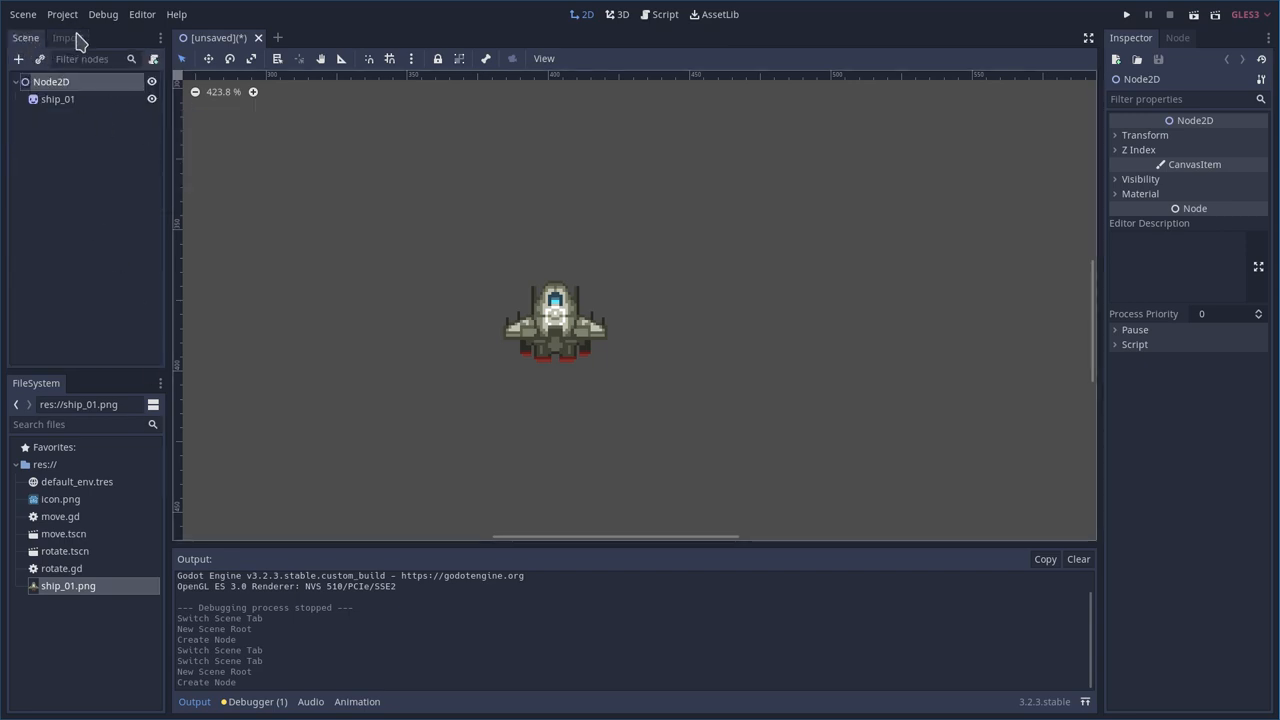
{"action": "left_click", "coordinate": [67, 38]}
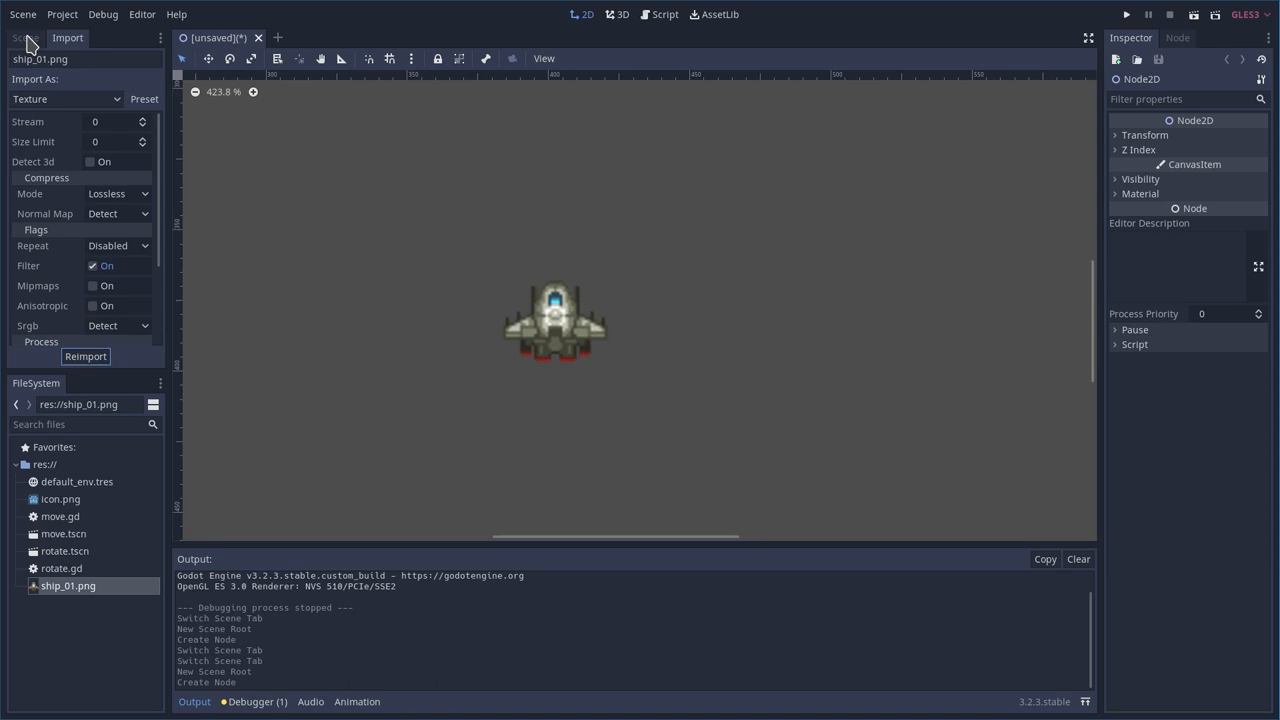
{"action": "left_click", "coordinate": [25, 38]}
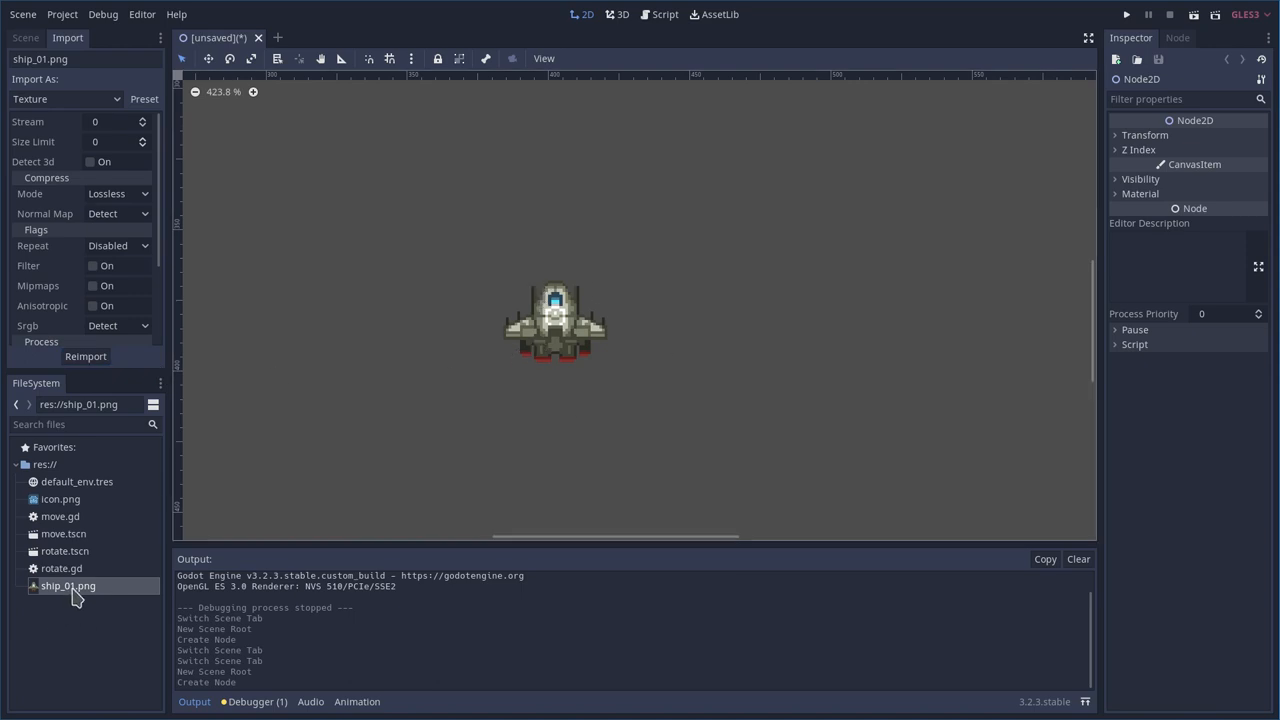
{"action": "left_click_drag", "start_coordinate": [68, 585], "coordinate": [720, 308]}
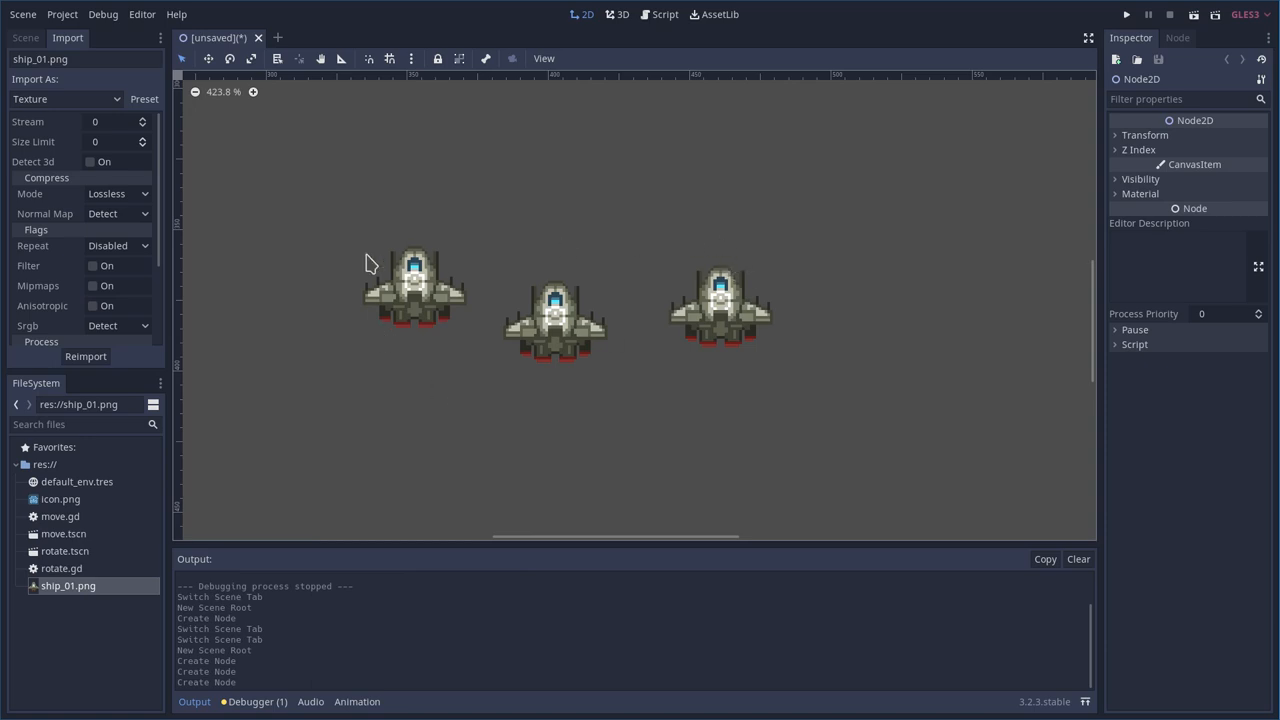
{"action": "mouse_move", "coordinate": [367, 263]}
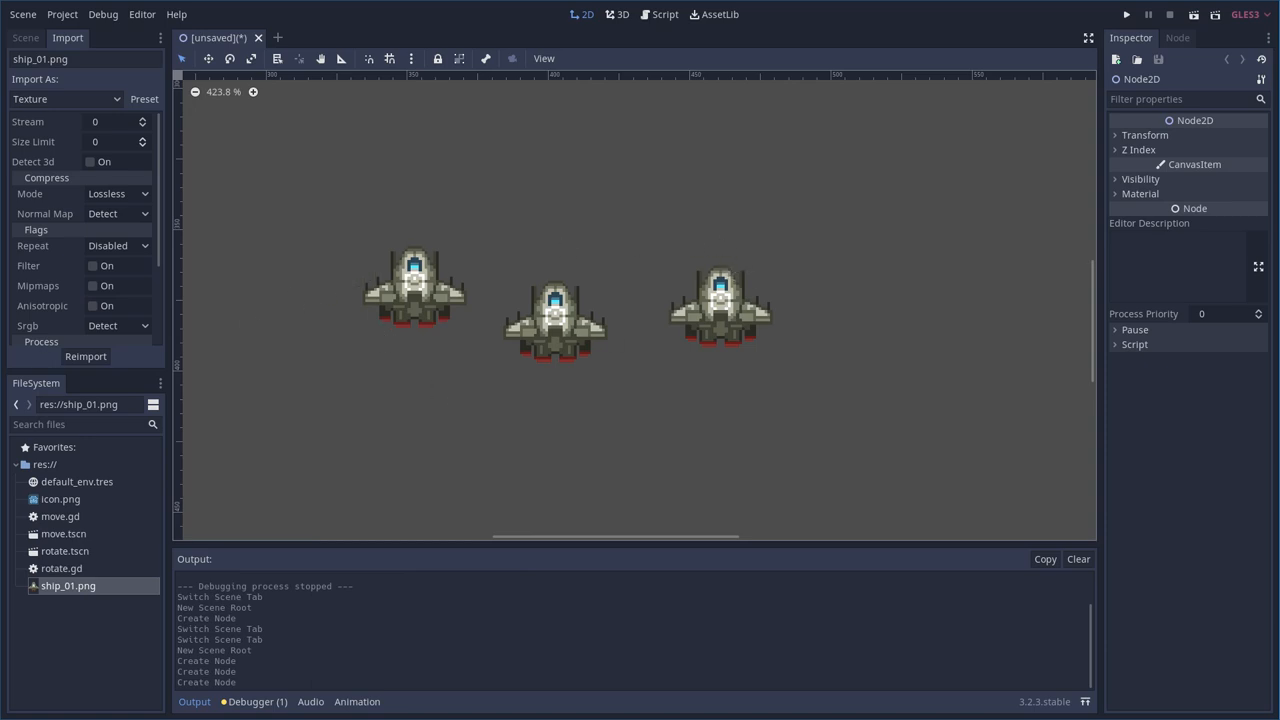